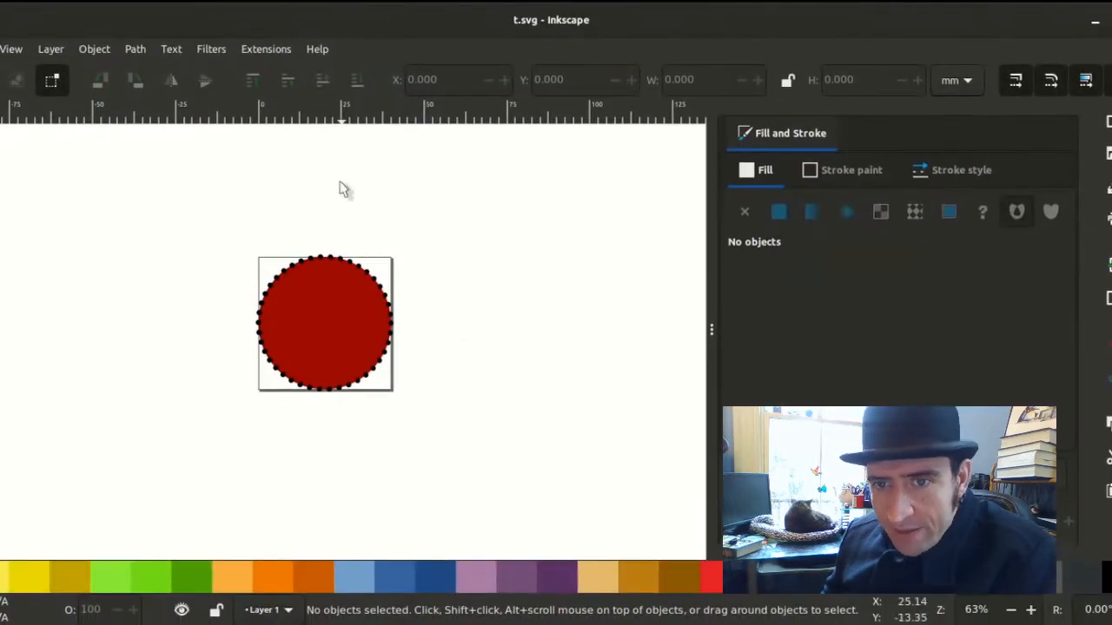
# Change the red circle's stroke from dashed to a solid line in Stroke style
pyautogui.click(324, 323)
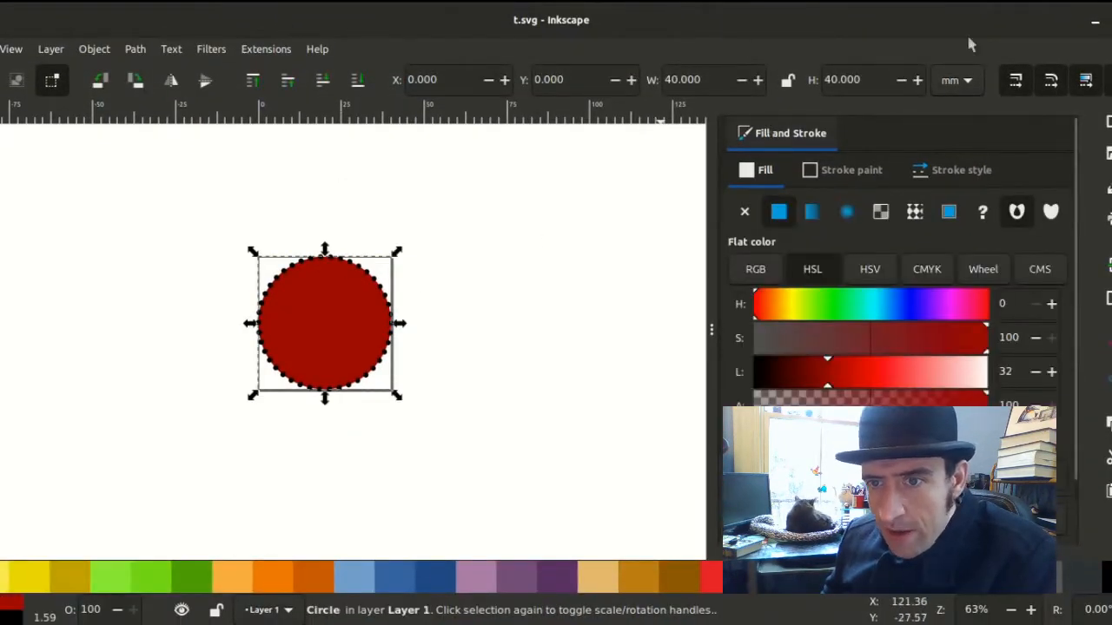
pyautogui.click(960, 169)
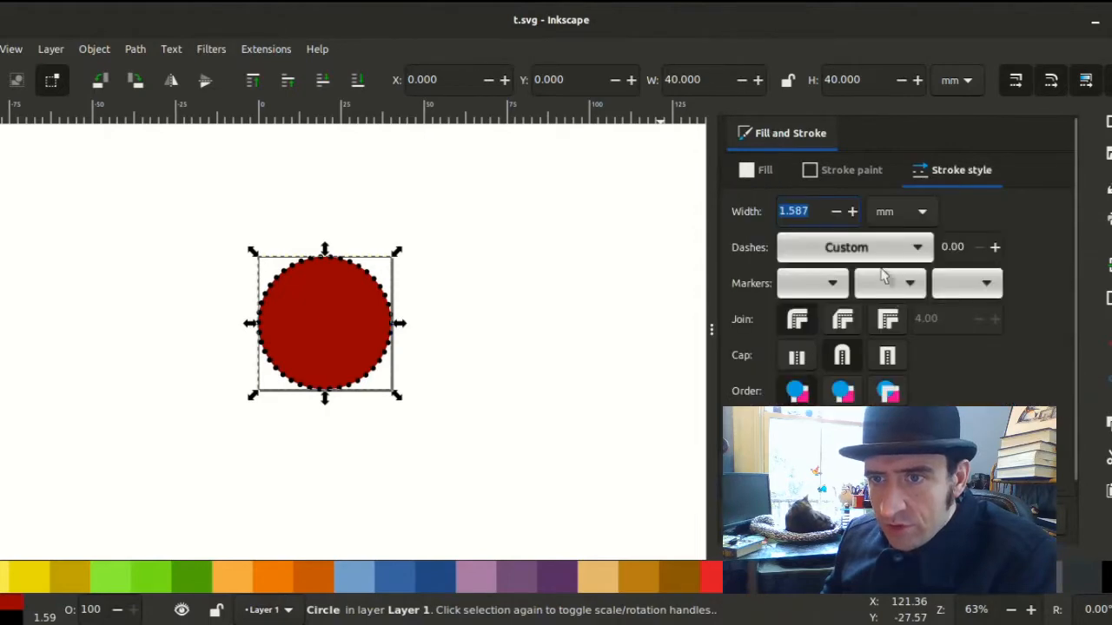
pyautogui.click(855, 247)
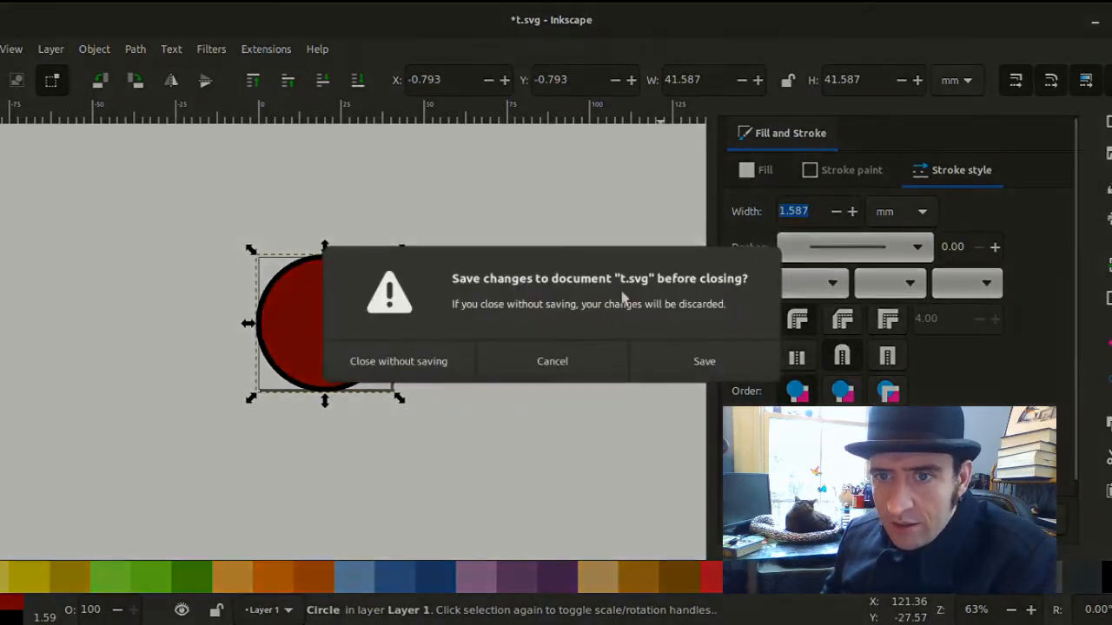
# Discard the drawing's changes and locate the dashPlain=nPlain statement in PathCutting.cpp
pyautogui.click(397, 361)
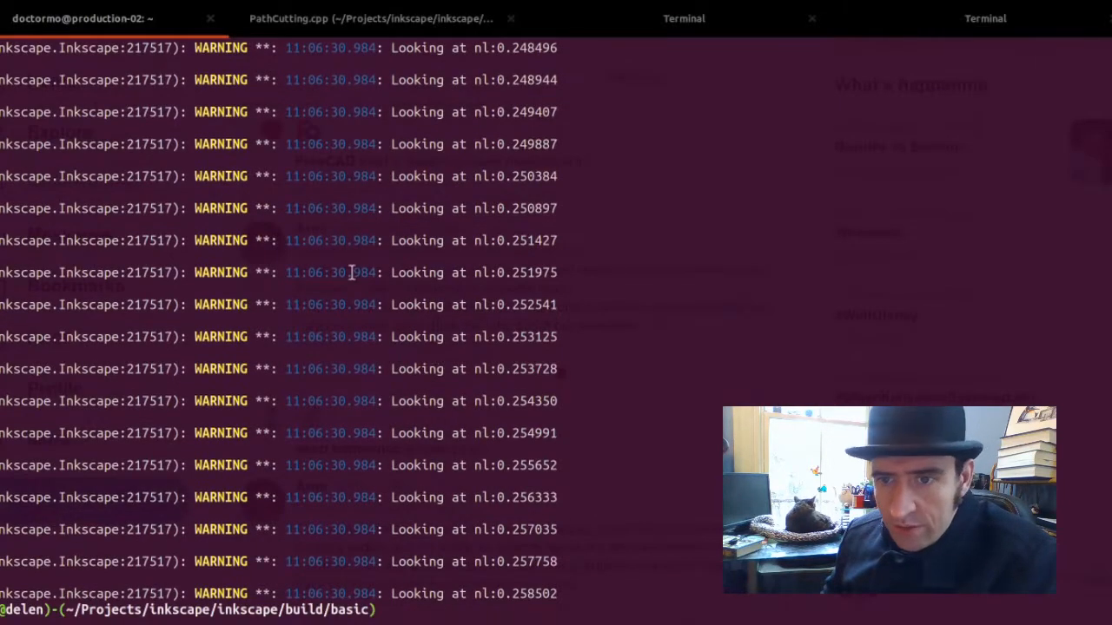
pyautogui.doubleClick(526, 593)
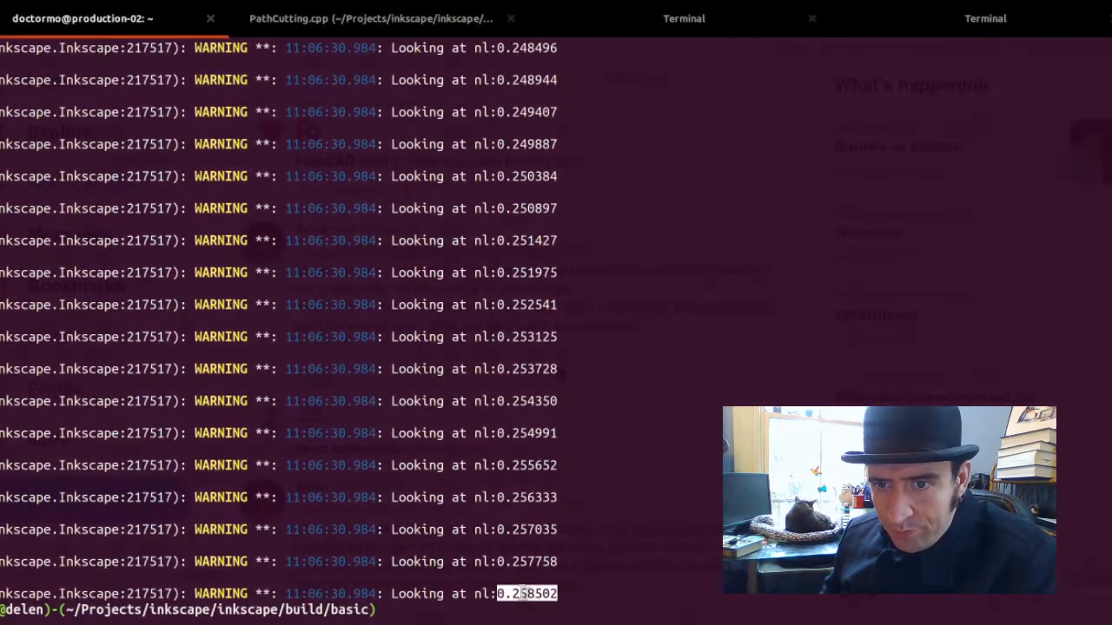
pyautogui.click(374, 19)
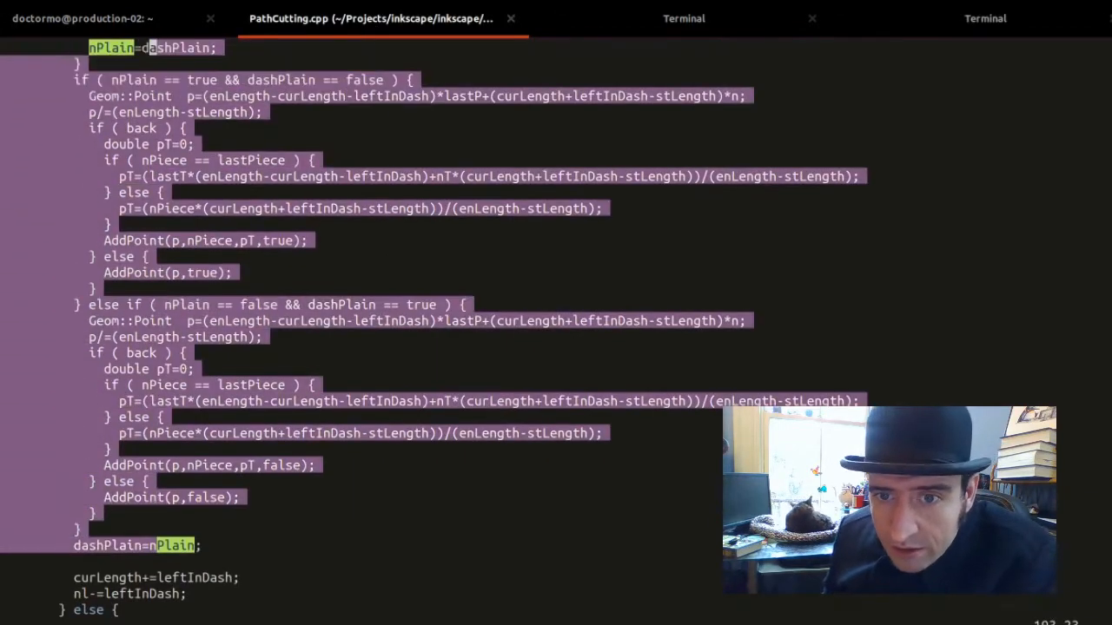
pyautogui.scroll(-3)
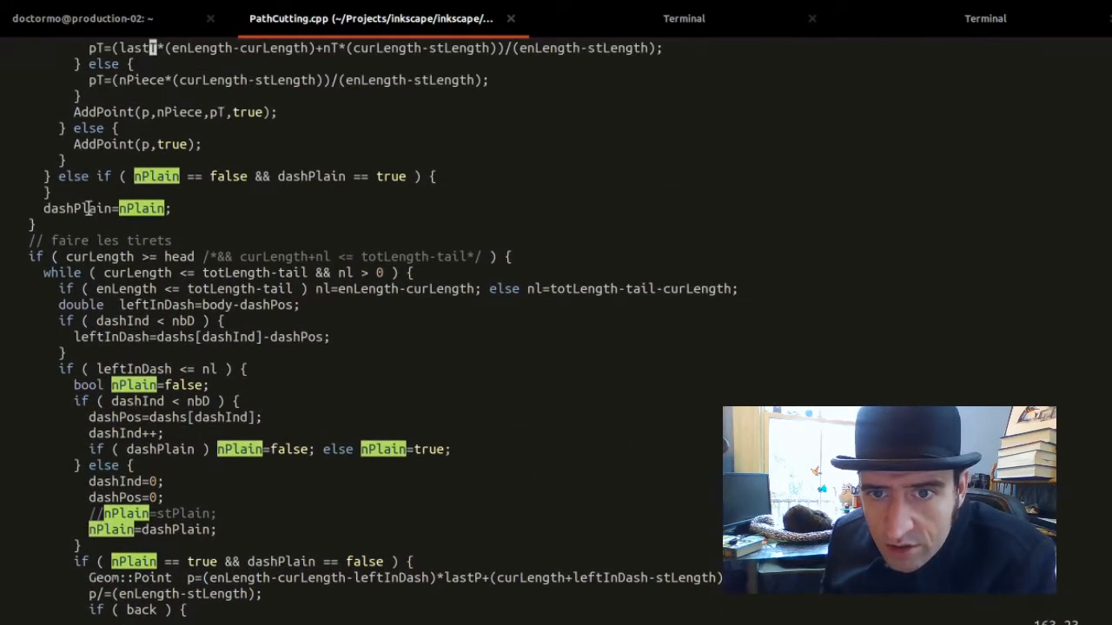
pyautogui.doubleClick(78, 208)
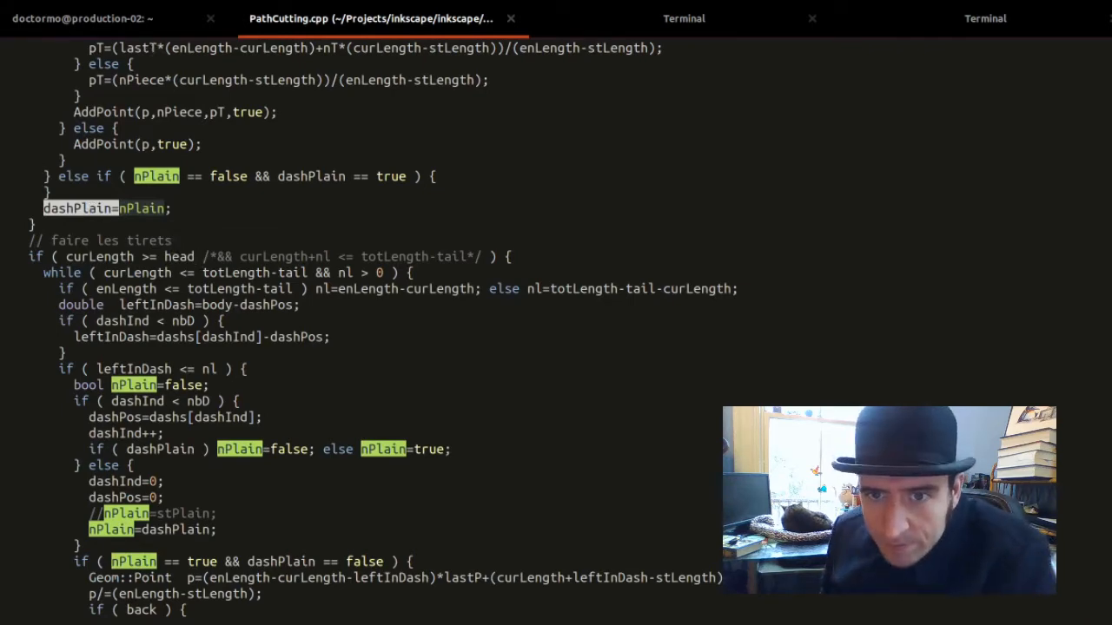
pyautogui.click(383, 19)
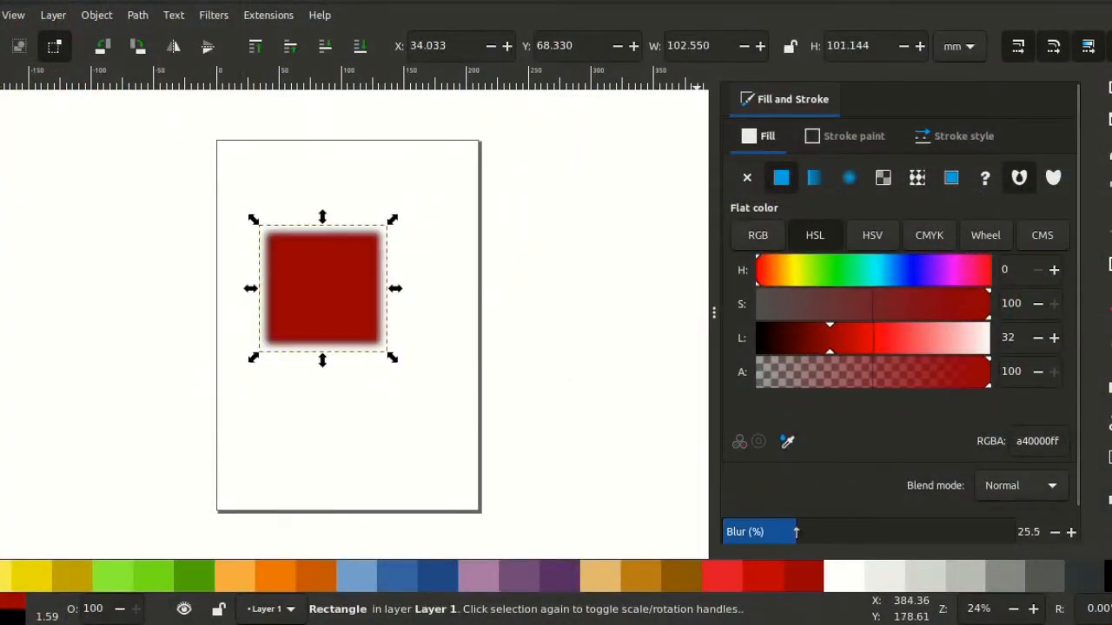
# Raise the red rectangle's Blur (%) with the Fill and Stroke slider
pyautogui.moveTo(781, 531); pyautogui.dragTo(846, 531)
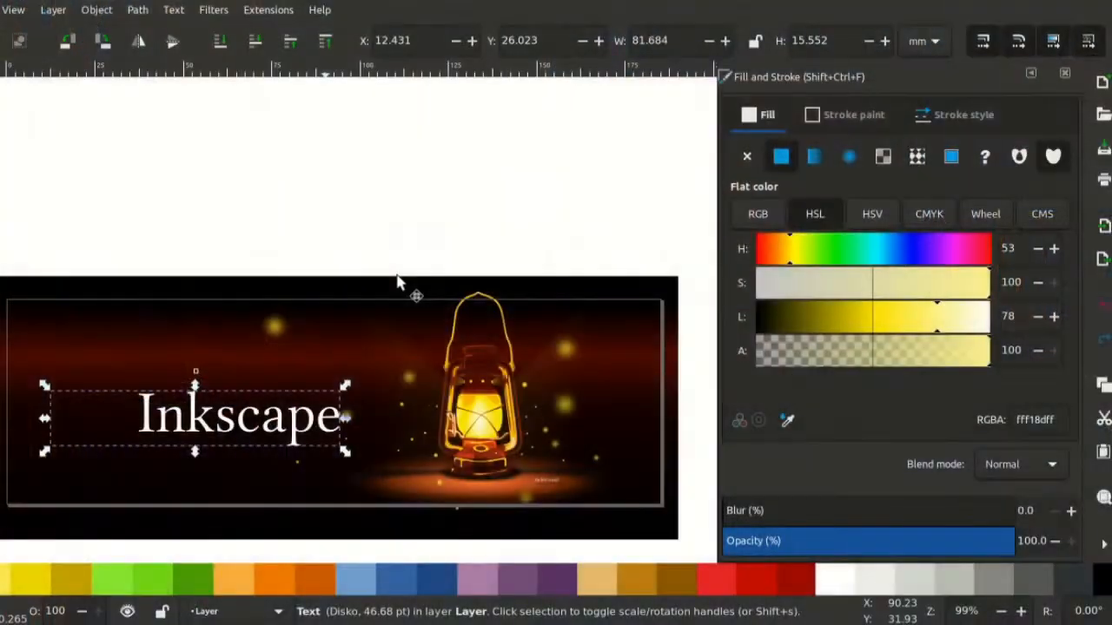
pyautogui.moveTo(426, 234)
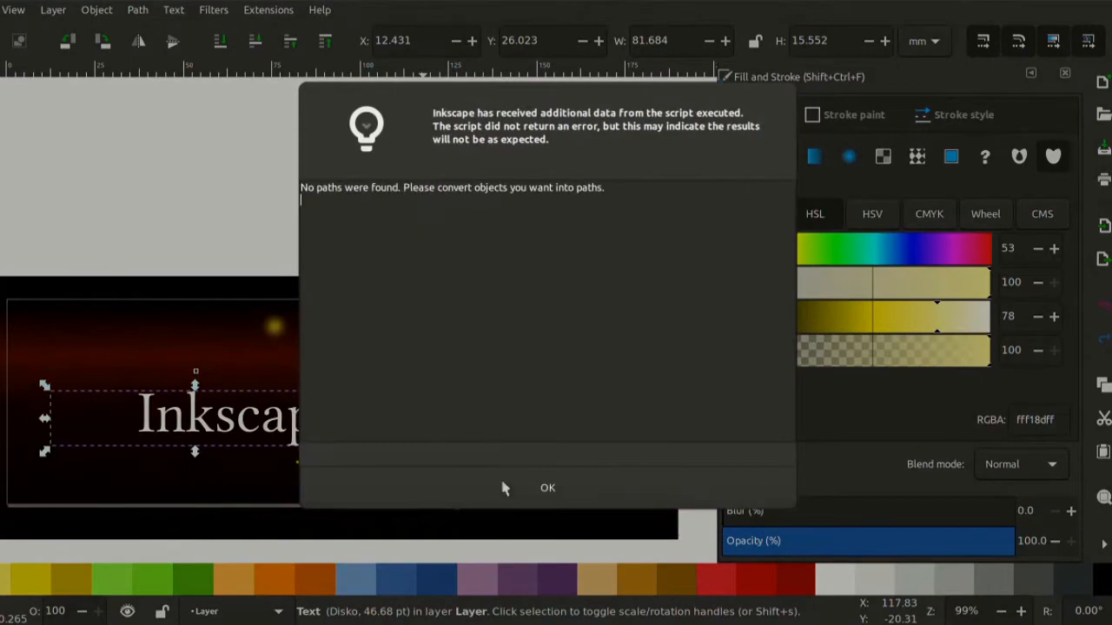
# Acknowledge the extension's warning that no paths were found in the selection
pyautogui.click(547, 487)
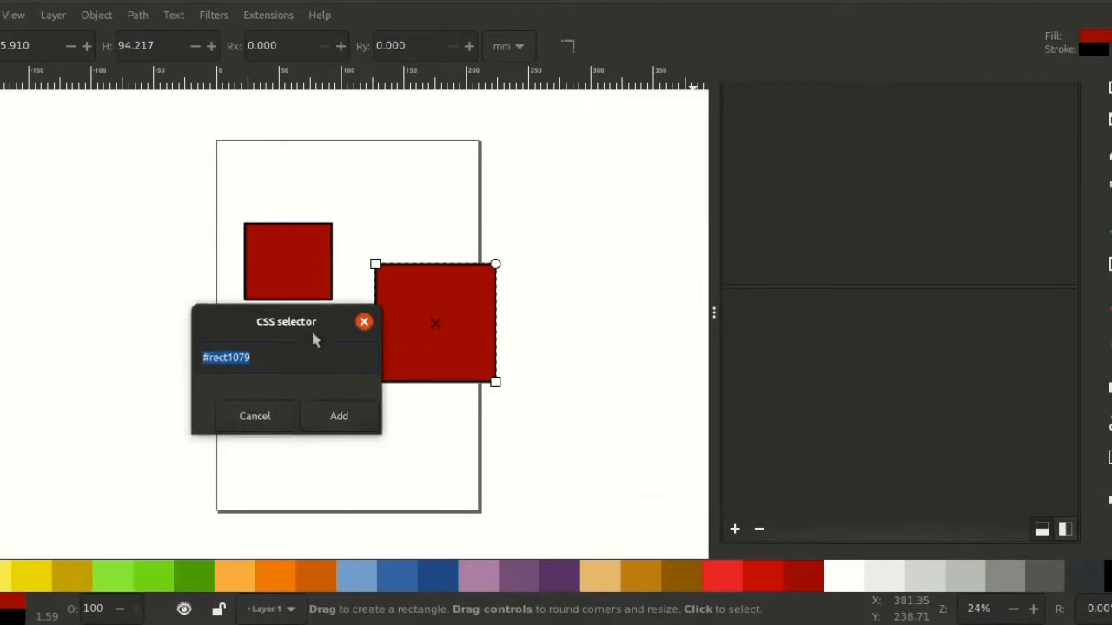
# Create a new CSS selector named rect in the Selectors and CSS dialog
pyautogui.write('rect')
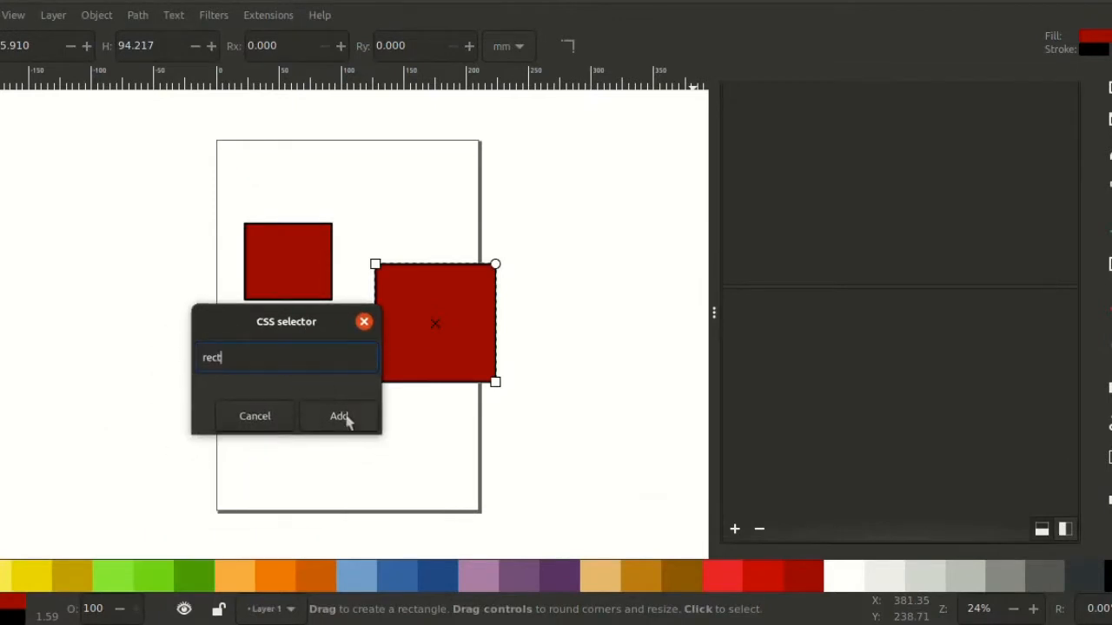
pyautogui.click(339, 416)
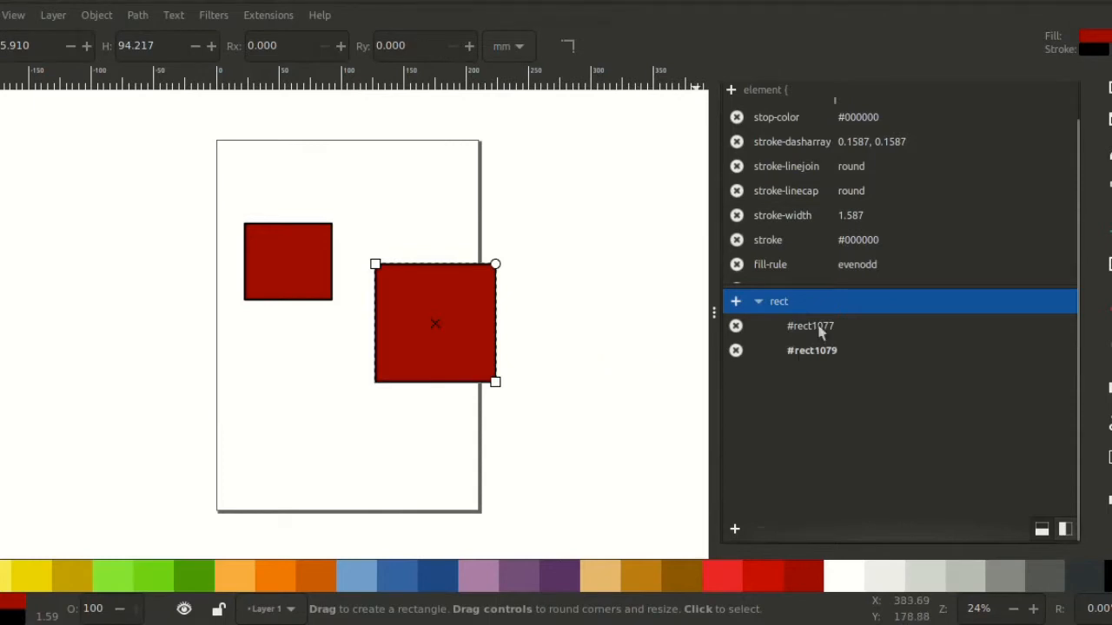
# Draw a third rectangle and confirm the rect selector matches #rect1077, #rect1079 and #rect1083
pyautogui.click(812, 350)
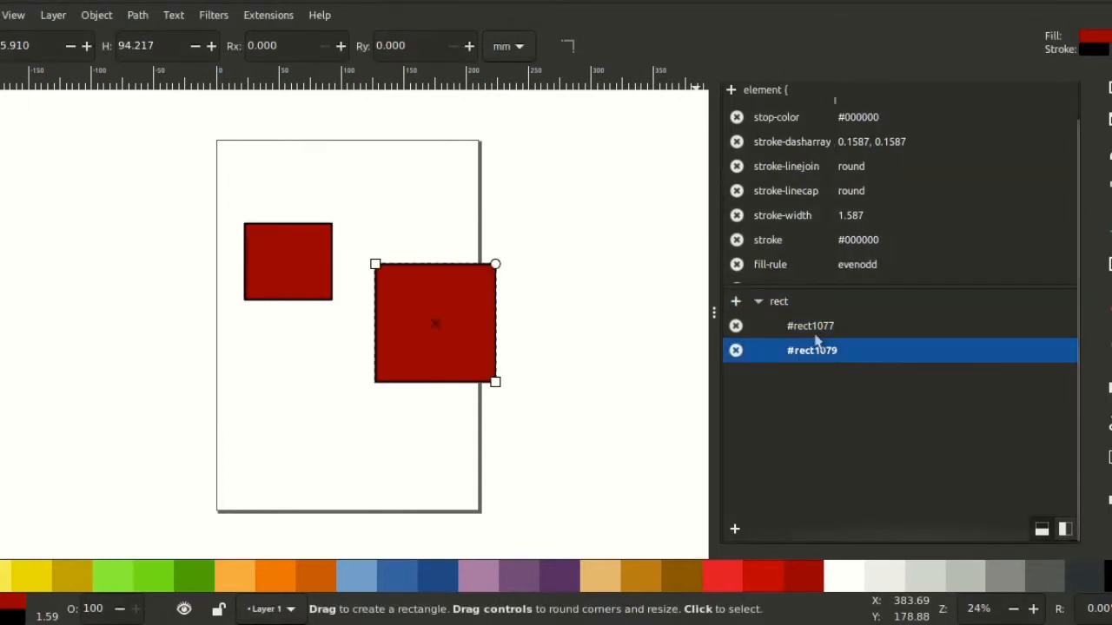
pyautogui.click(778, 302)
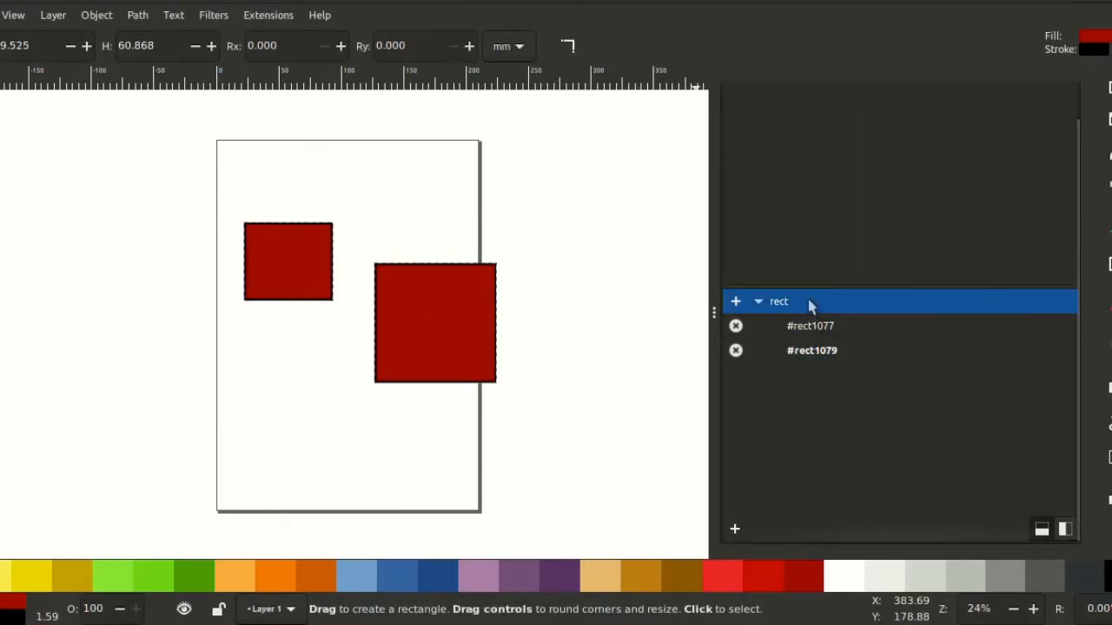
pyautogui.moveTo(526, 179); pyautogui.dragTo(640, 280)
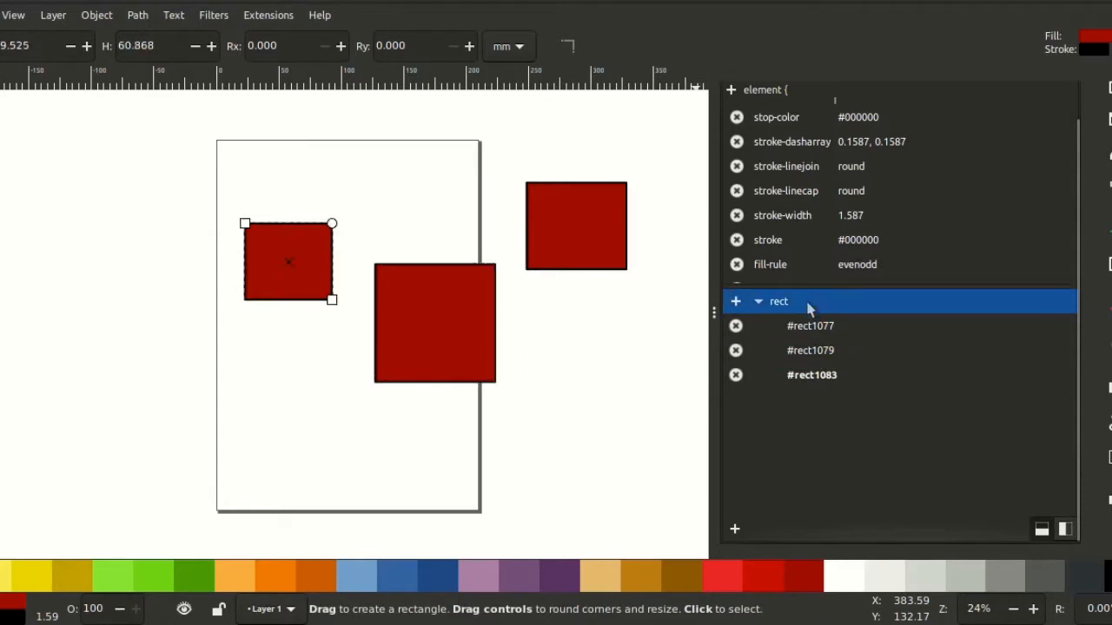
pyautogui.click(912, 99)
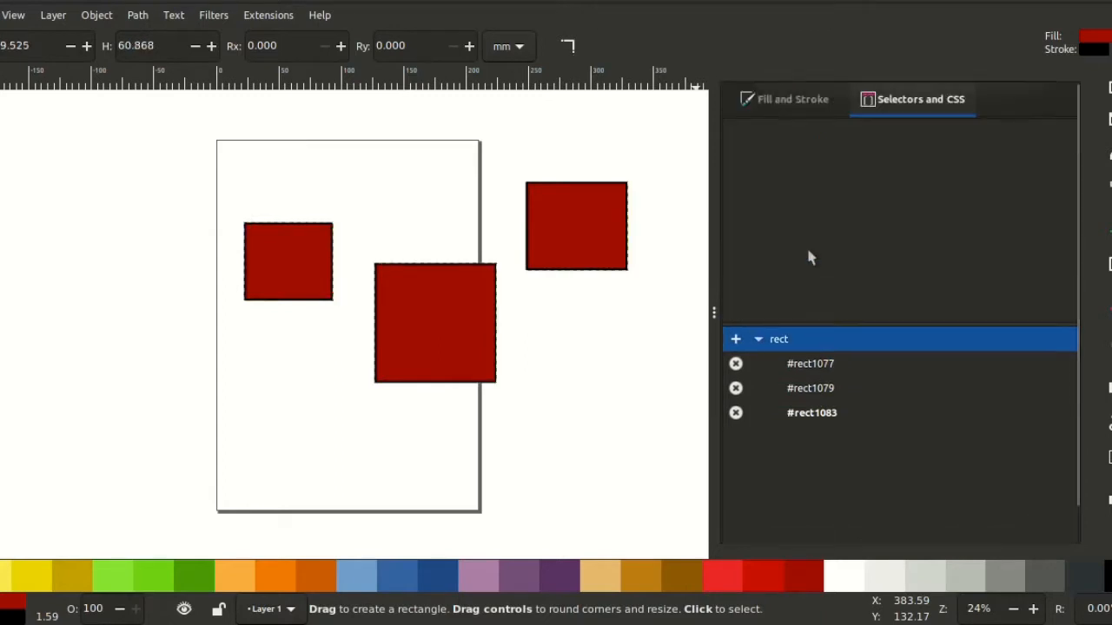
pyautogui.moveTo(884, 251)
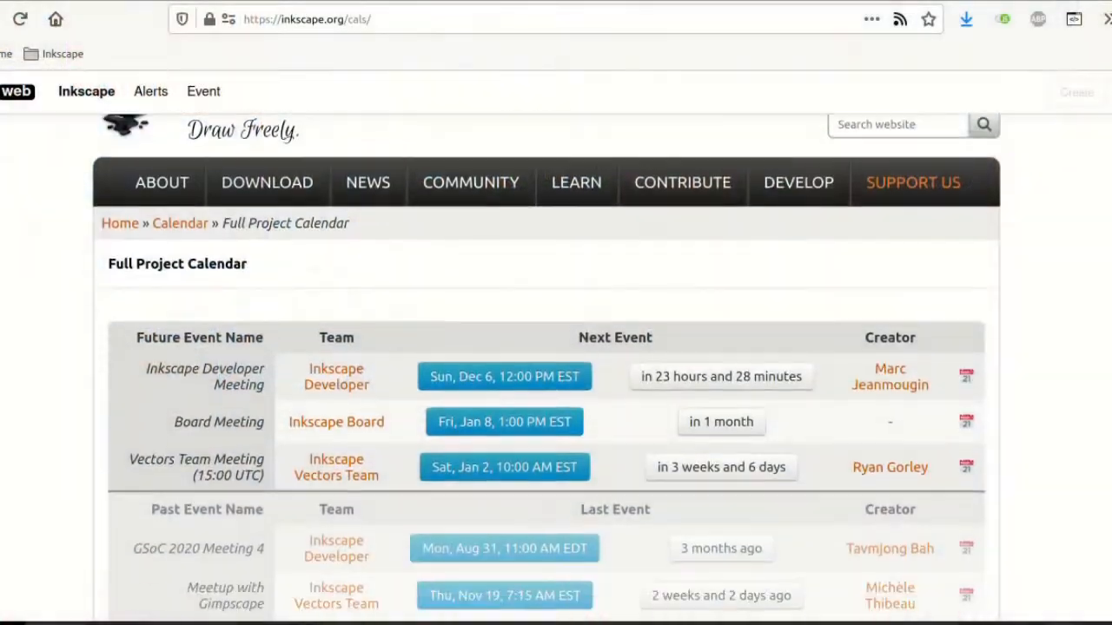
# Reach the Board Meeting event page from the Full Project Calendar and view its monthly dates
pyautogui.scroll(-3)
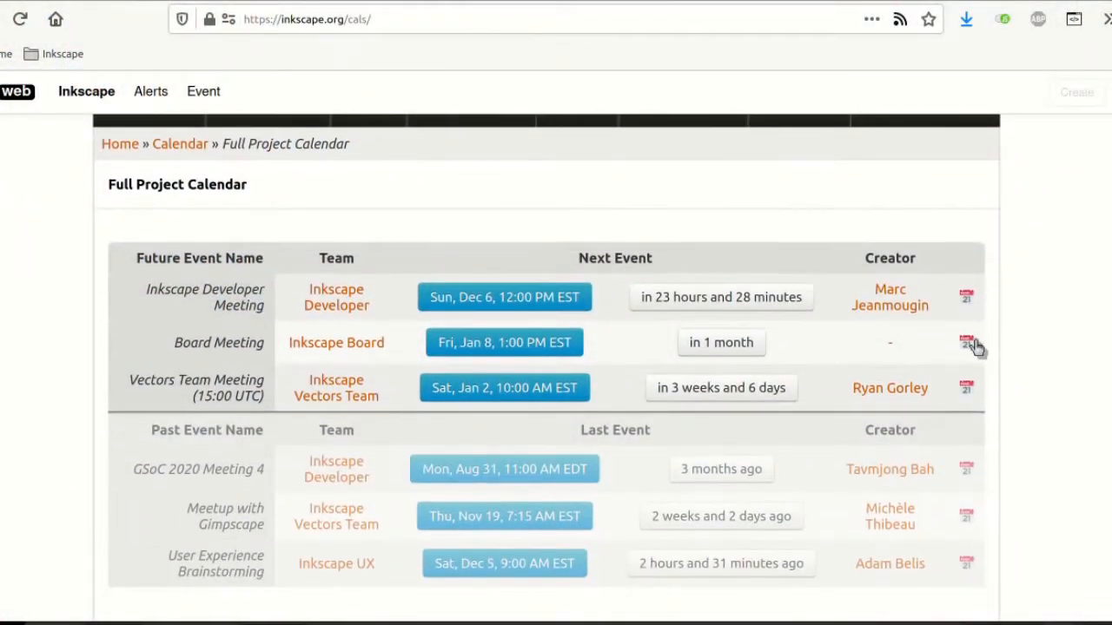
pyautogui.click(967, 341)
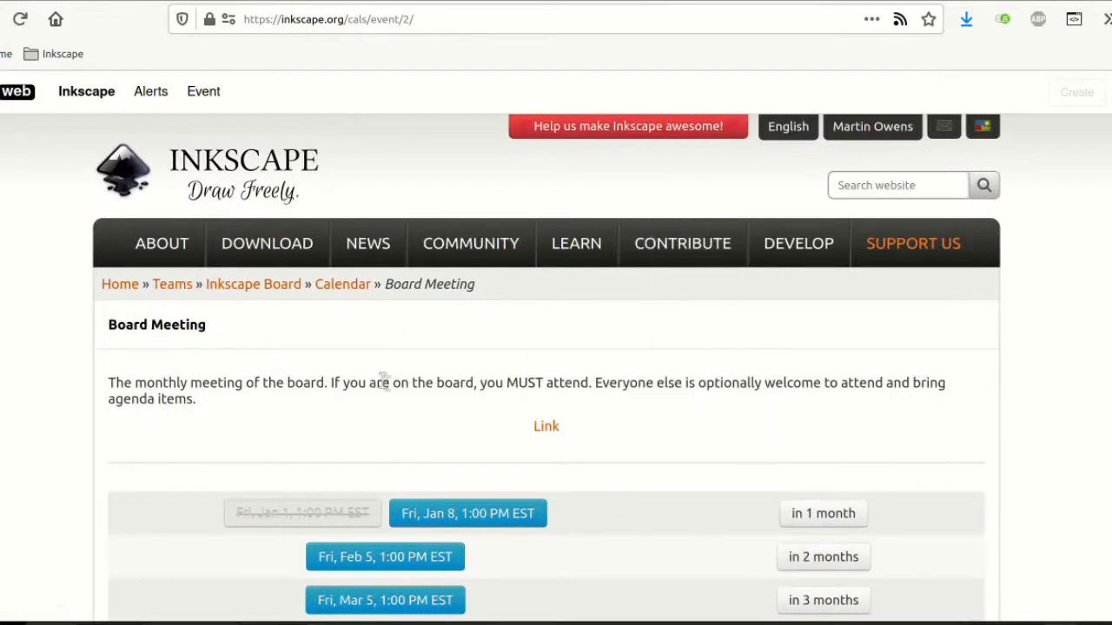
pyautogui.scroll(-3)
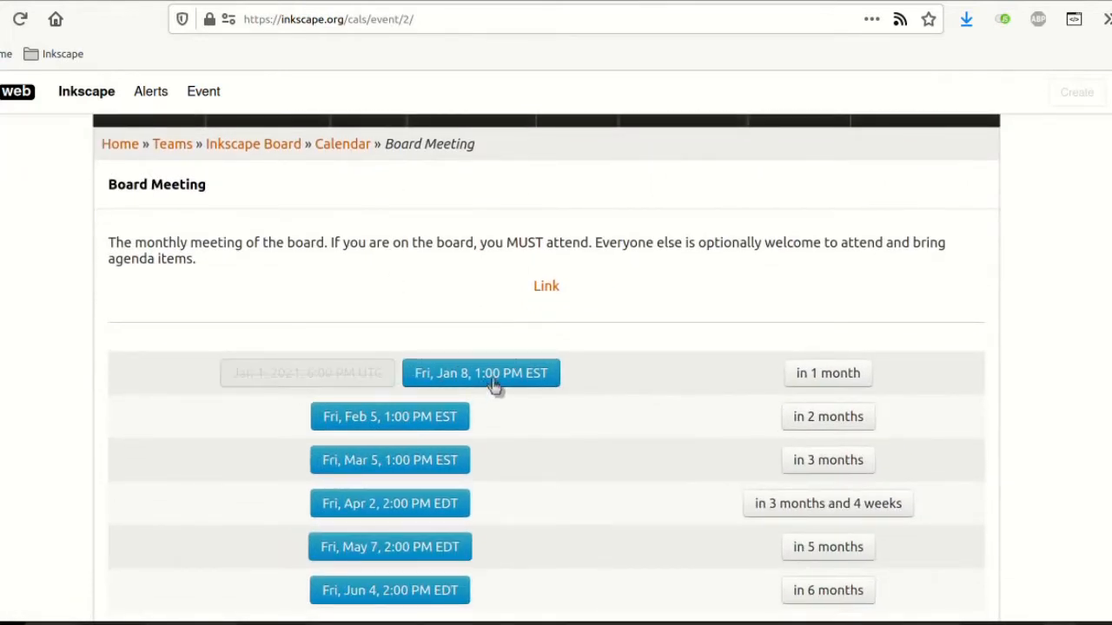
pyautogui.moveTo(304, 215)
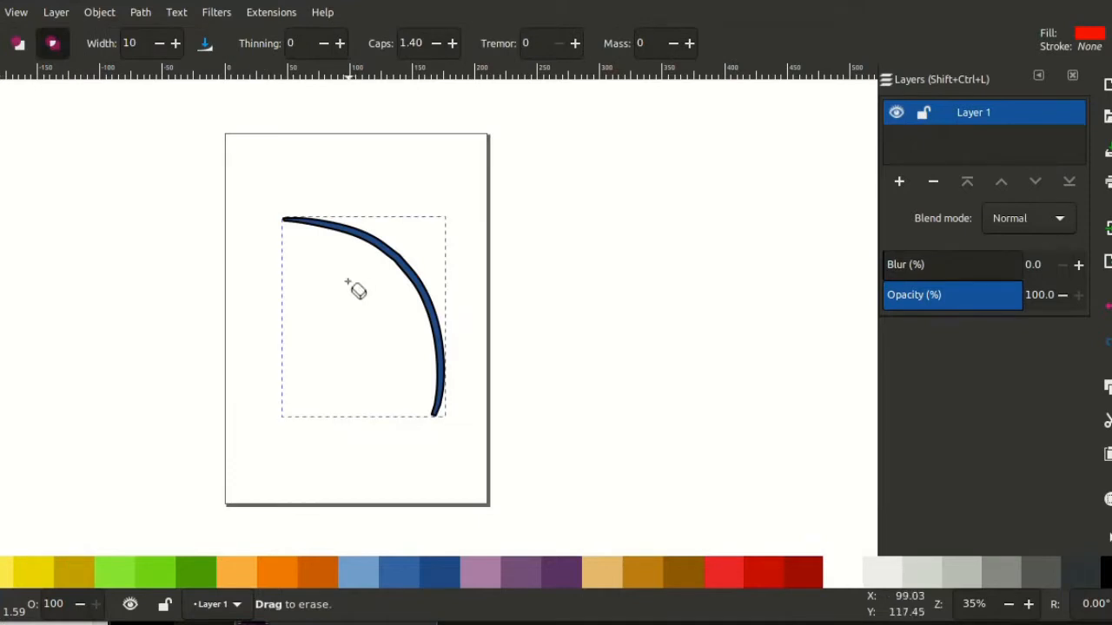
# Sweep the Eraser across the blue curve twice, upper then lower, leaving red marks
pyautogui.moveTo(354, 291); pyautogui.dragTo(456, 179)
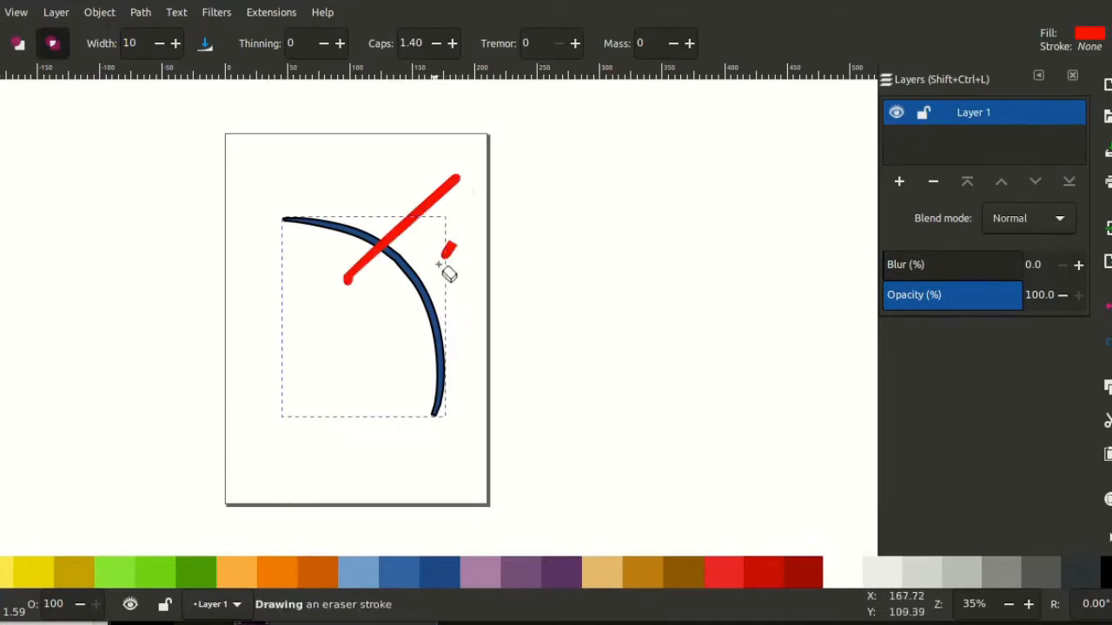
pyautogui.moveTo(447, 252); pyautogui.dragTo(374, 347)
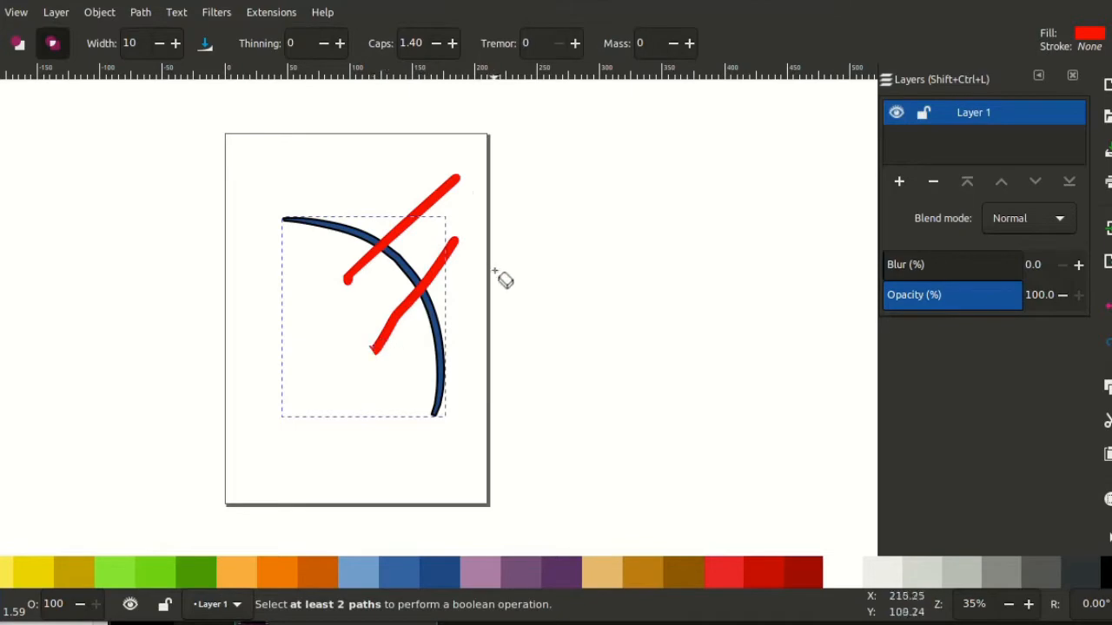